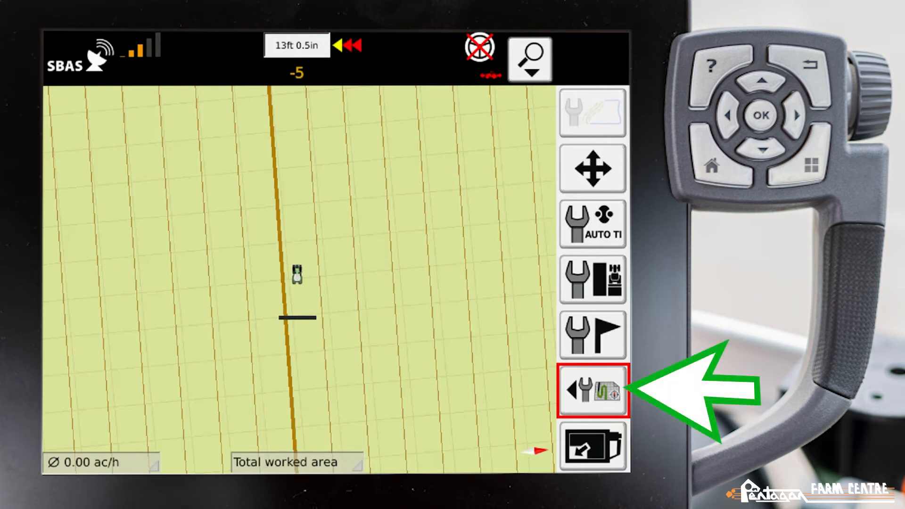
Expand the wayline tools in the right toolbar and enter wayline management.
click(592, 390)
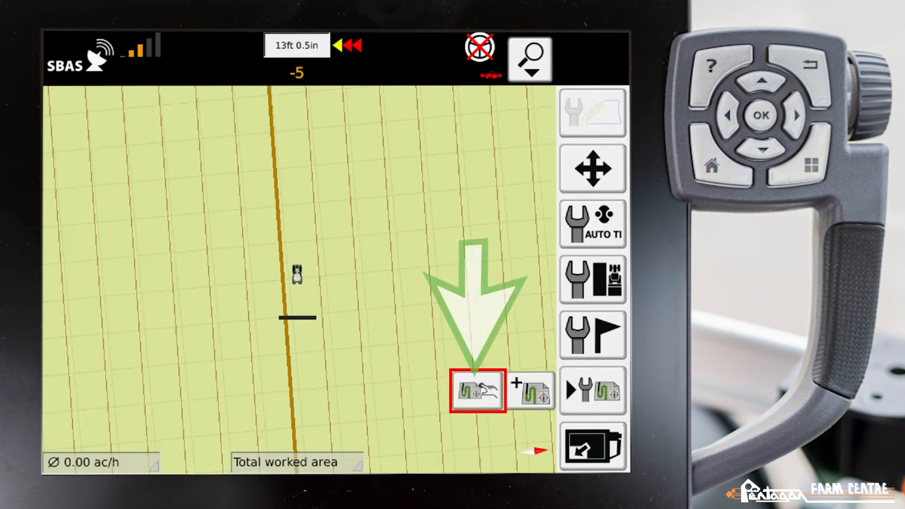
click(477, 390)
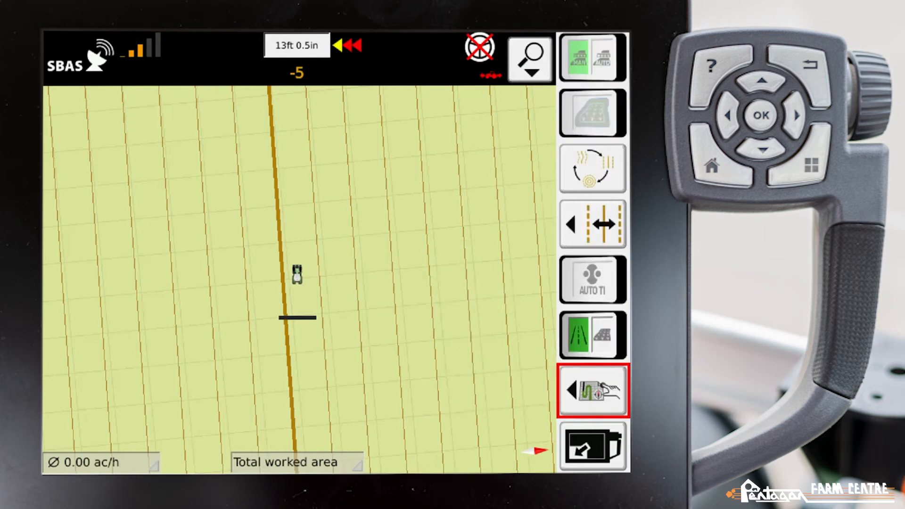
Show the saved Waylines list with A+angle, AB, contour and single-contour lines.
click(592, 225)
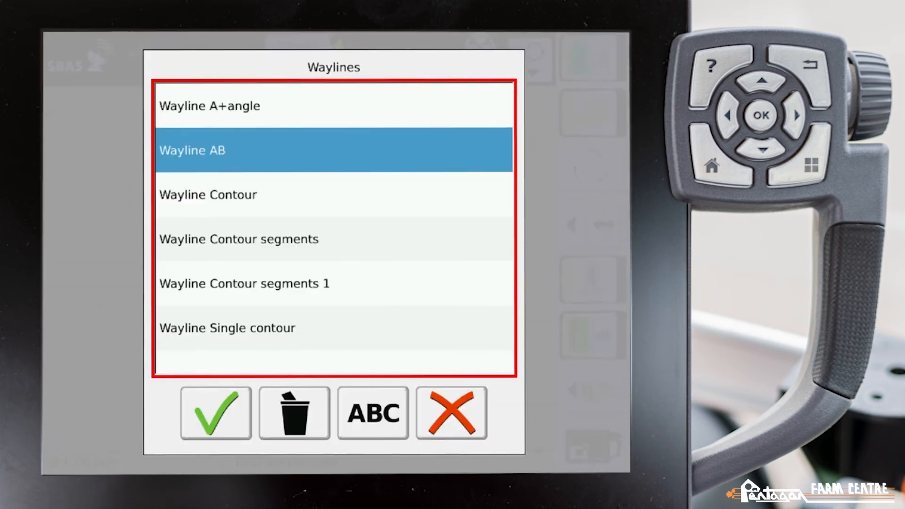
Load 'Wayline A+angle' as the active guidance line.
click(294, 413)
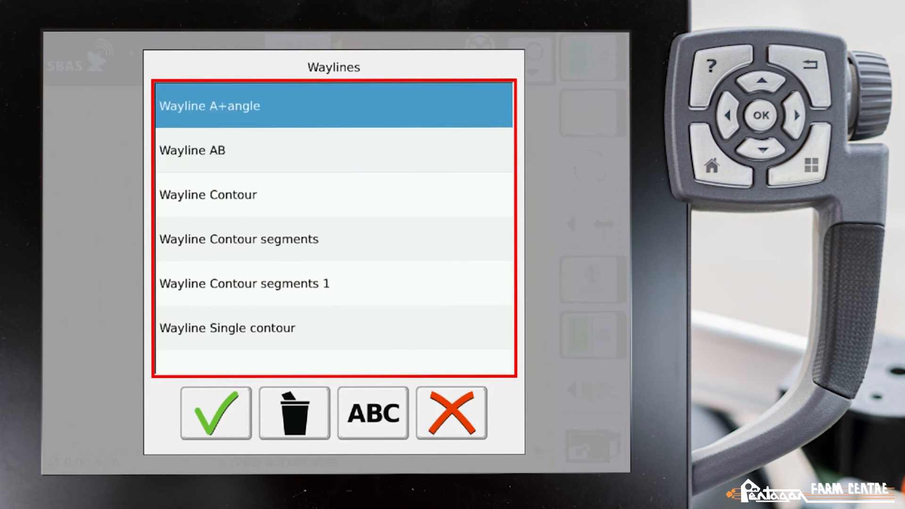
click(214, 412)
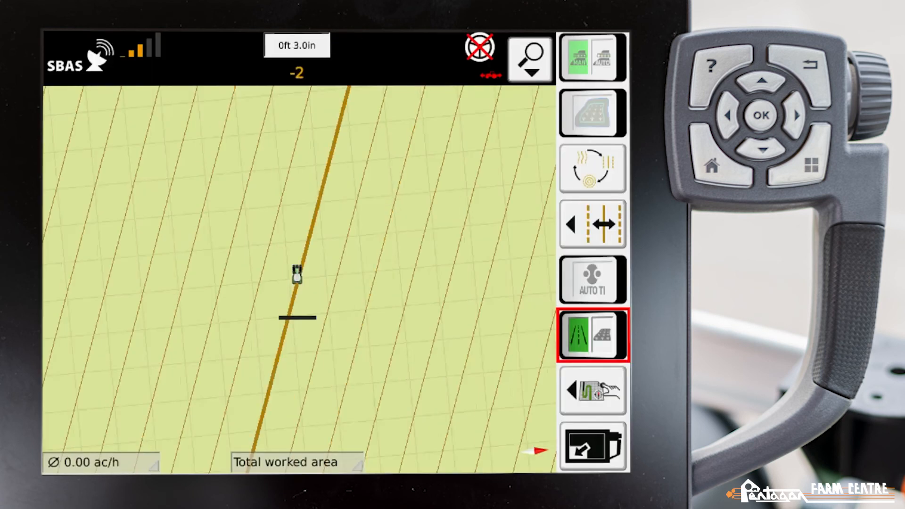
Reopen Waylines and make 'Wayline Contour segments' the active guidance line.
click(592, 168)
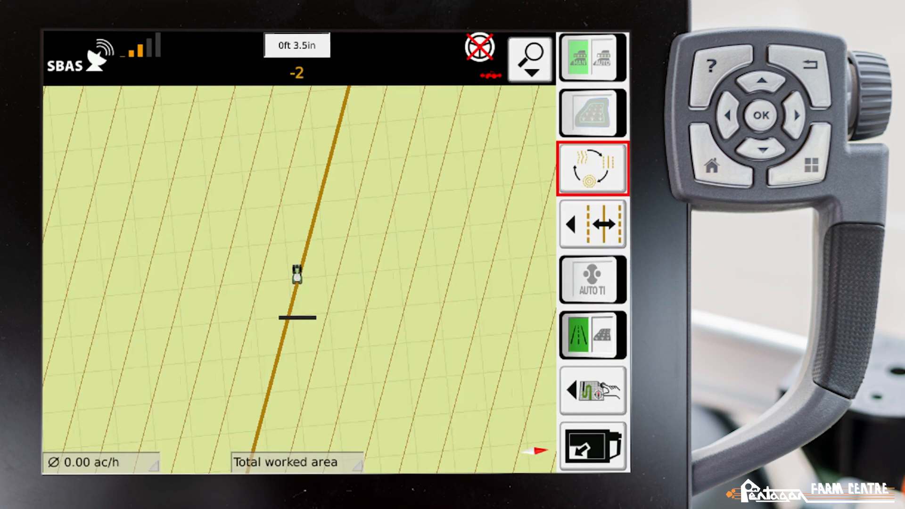
click(592, 168)
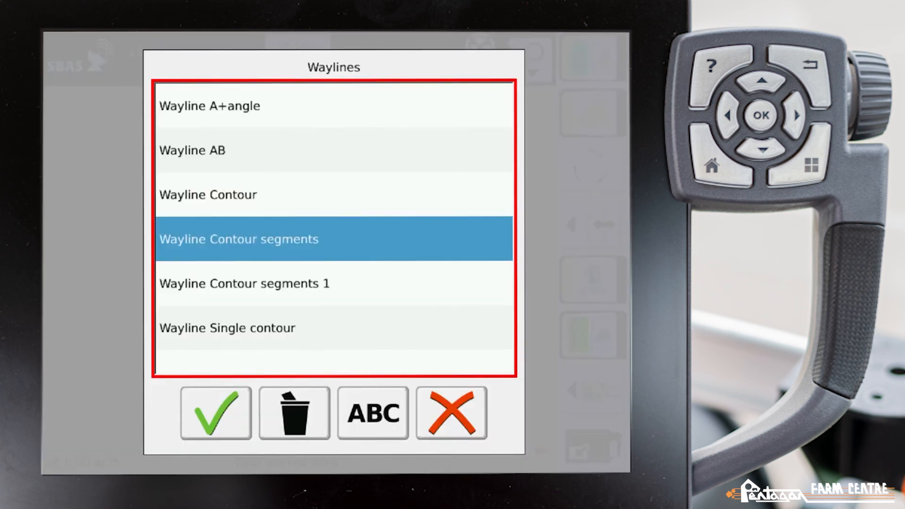
click(214, 413)
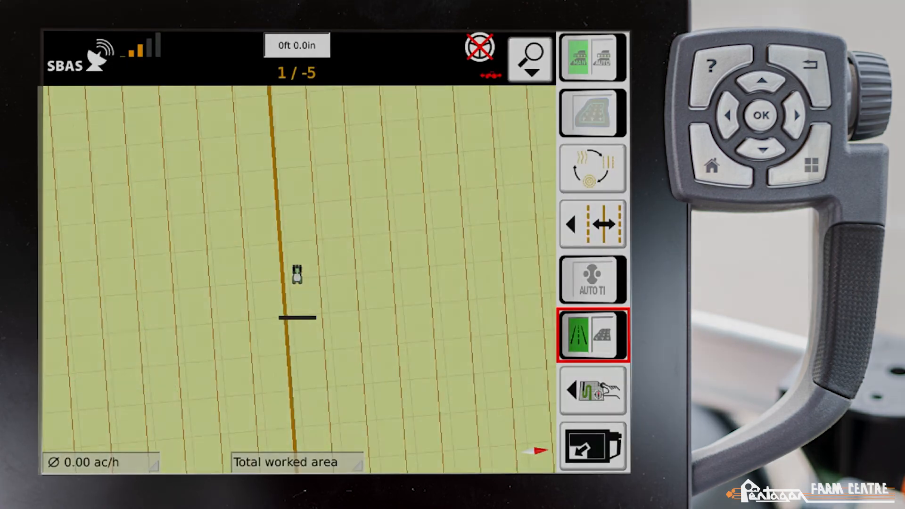